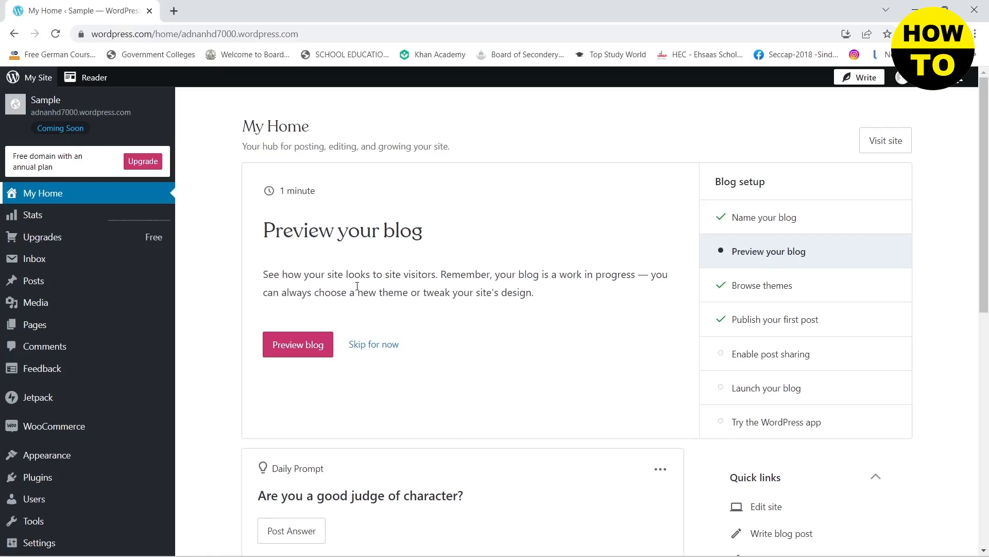
- Show All Posts for the Sample site from the Posts sidebar entry
left_click(34, 281)
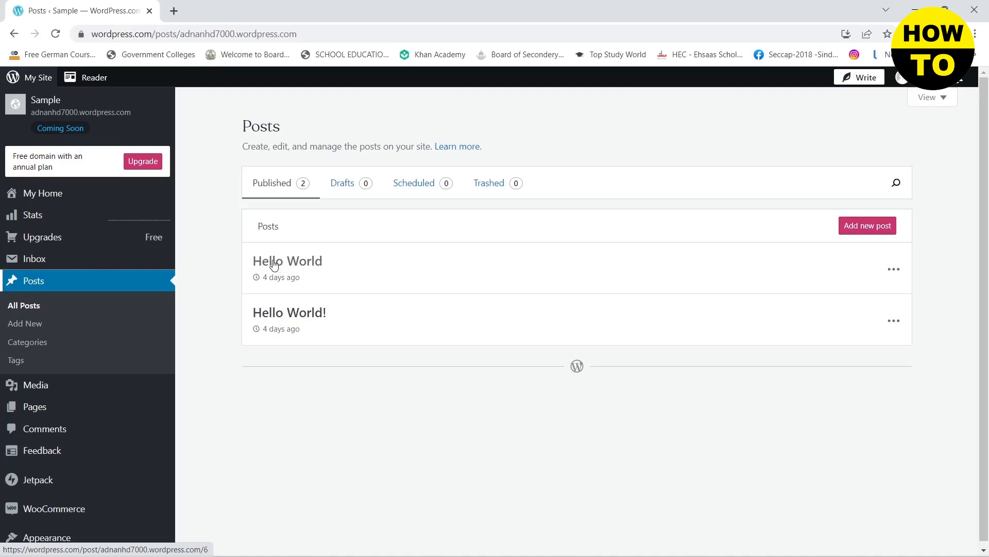
- Open the 'Hello World' post in the block editor
left_click(287, 260)
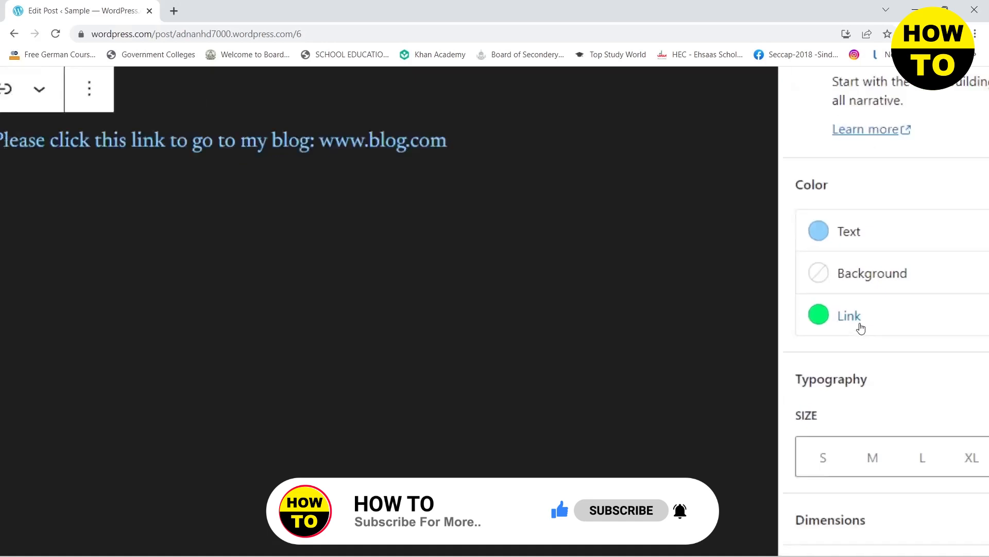
- Set the paragraph link colour to Luminous vivid amber (FCB900) and update the post
left_click(818, 314)
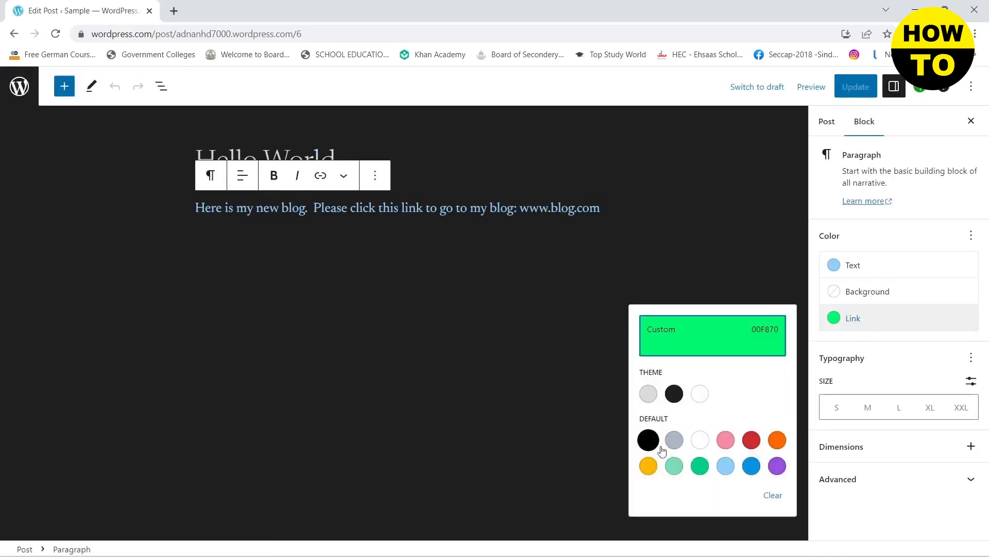
left_click(649, 466)
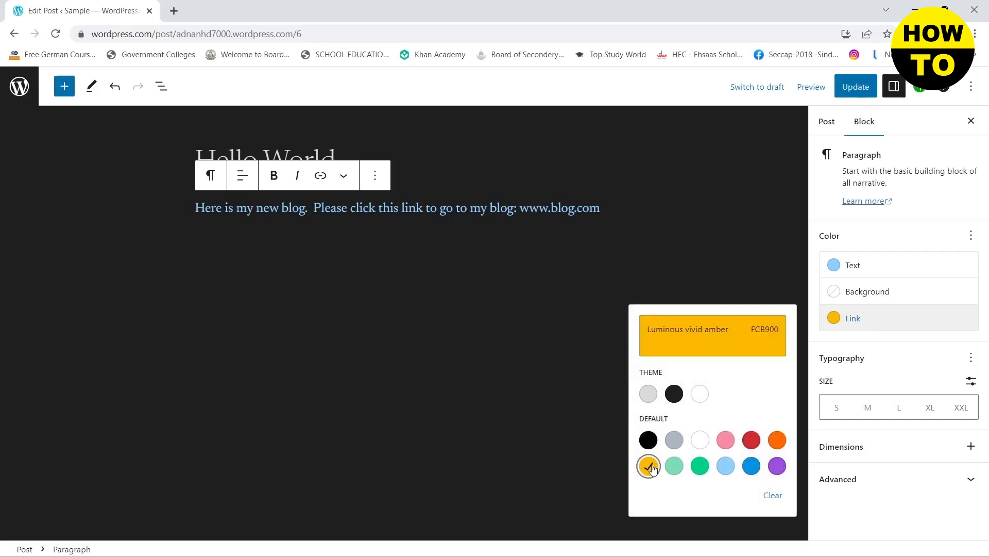
left_click(856, 86)
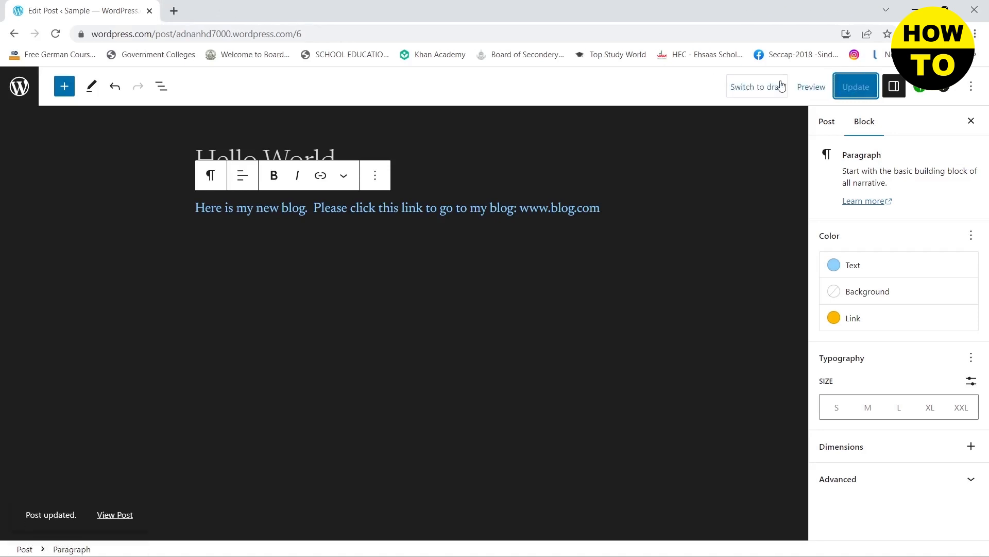
- Preview the Hello World post in a new tab and dismiss the preview menu
left_click(811, 86)
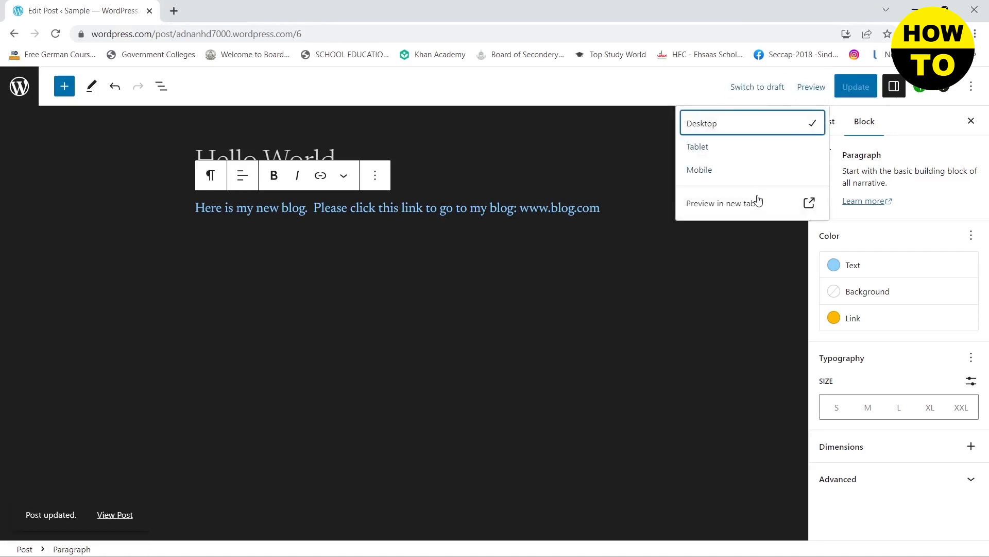
left_click(721, 203)
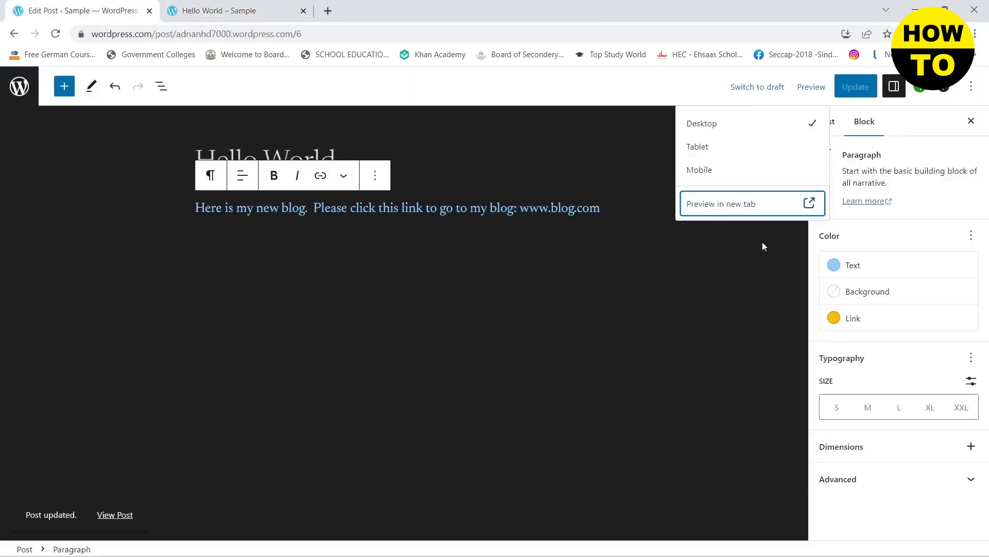
left_click(815, 122)
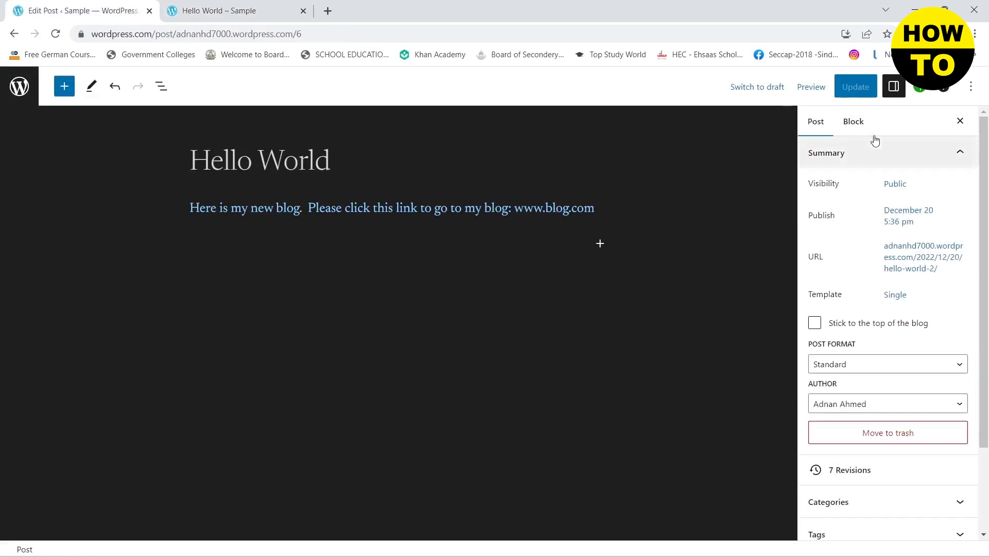
- Set the paragraph text colour to white (FFFFFF) and update the post
left_click(853, 122)
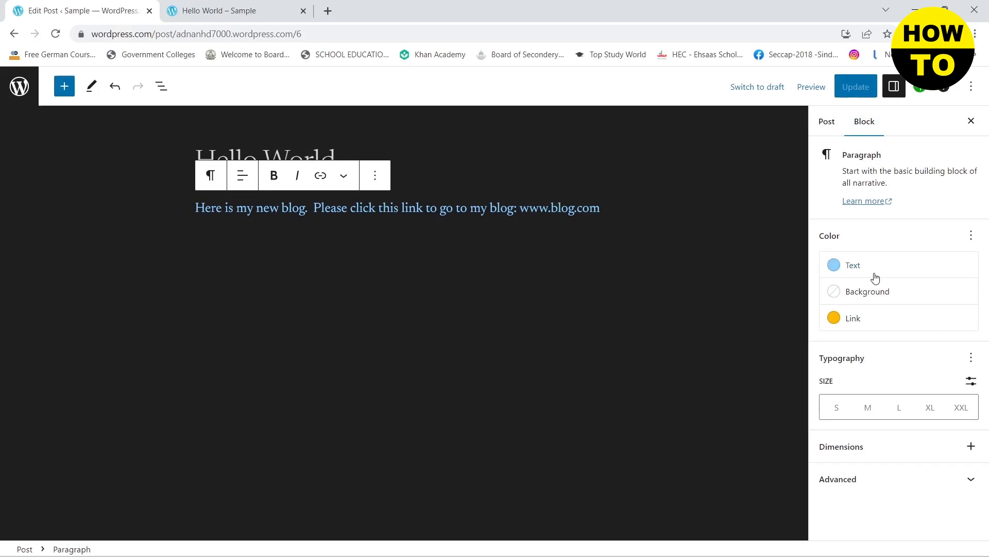
left_click(853, 265)
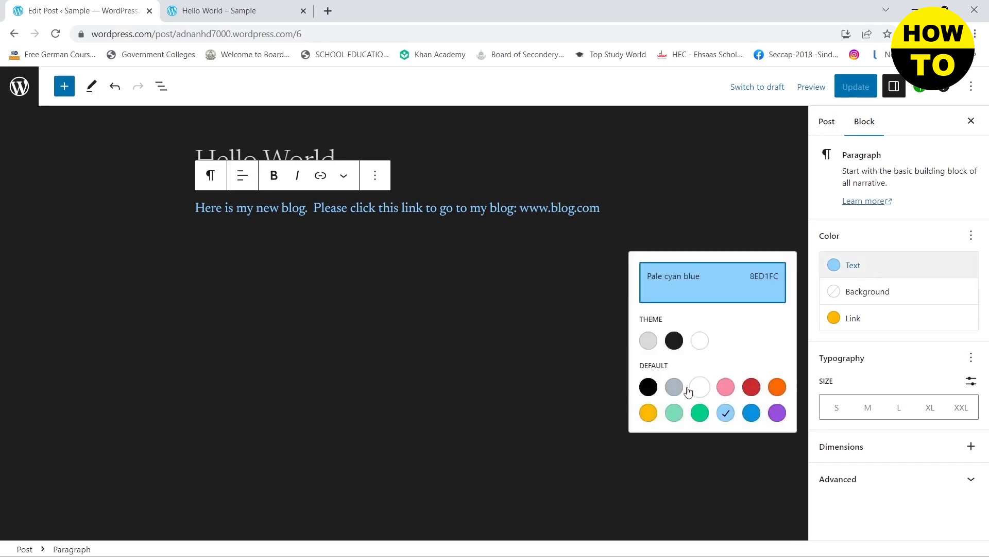
left_click(700, 386)
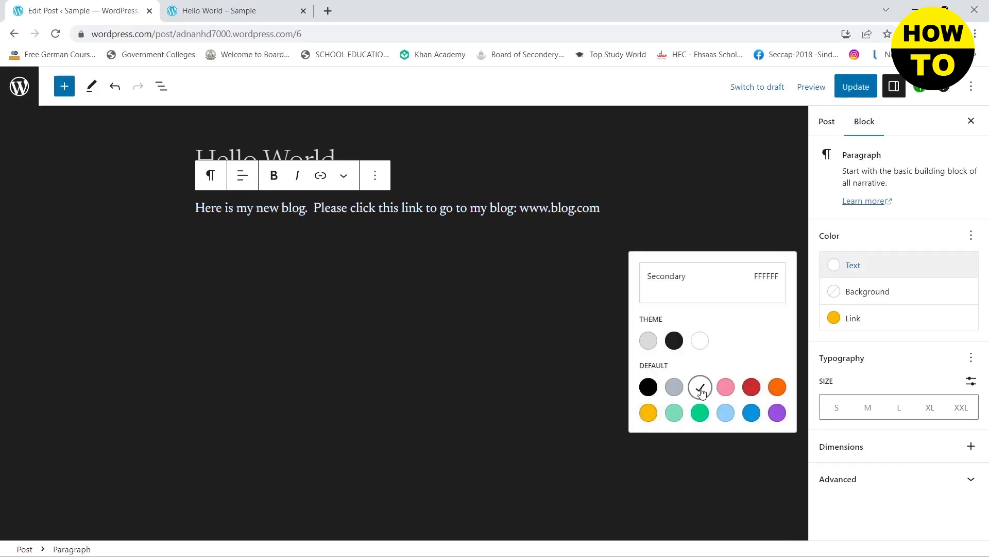
left_click(855, 86)
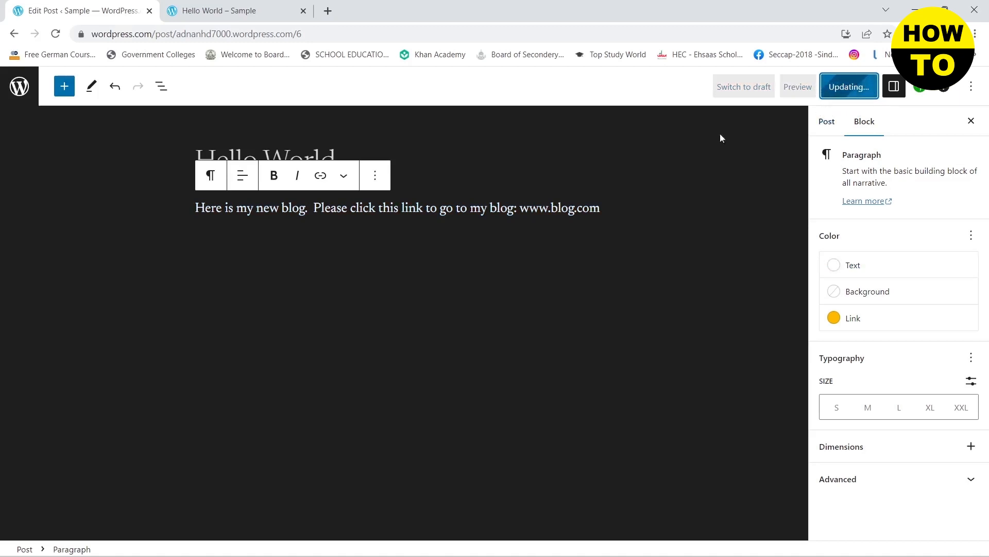
- Bring the Hello World preview tab to the front
left_click(849, 86)
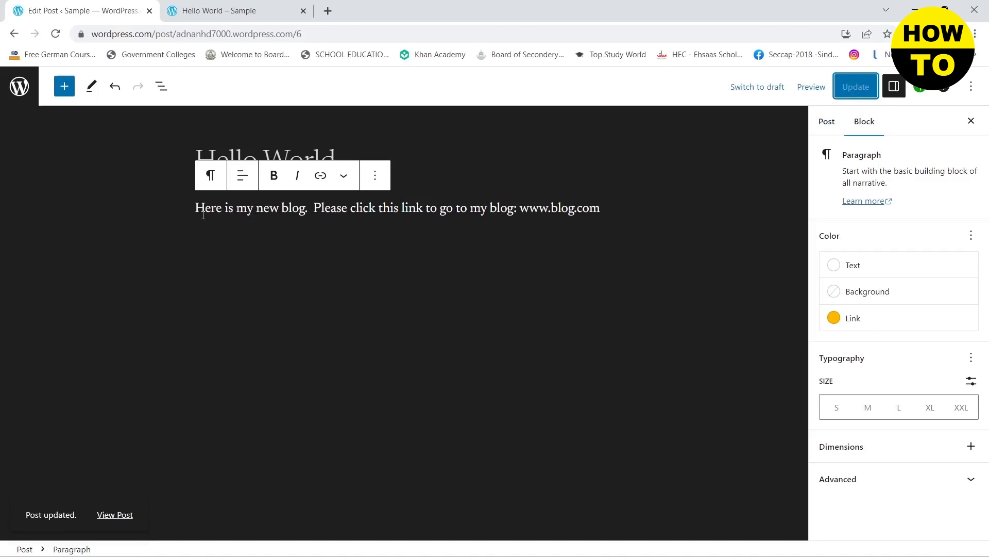
left_click(437, 208)
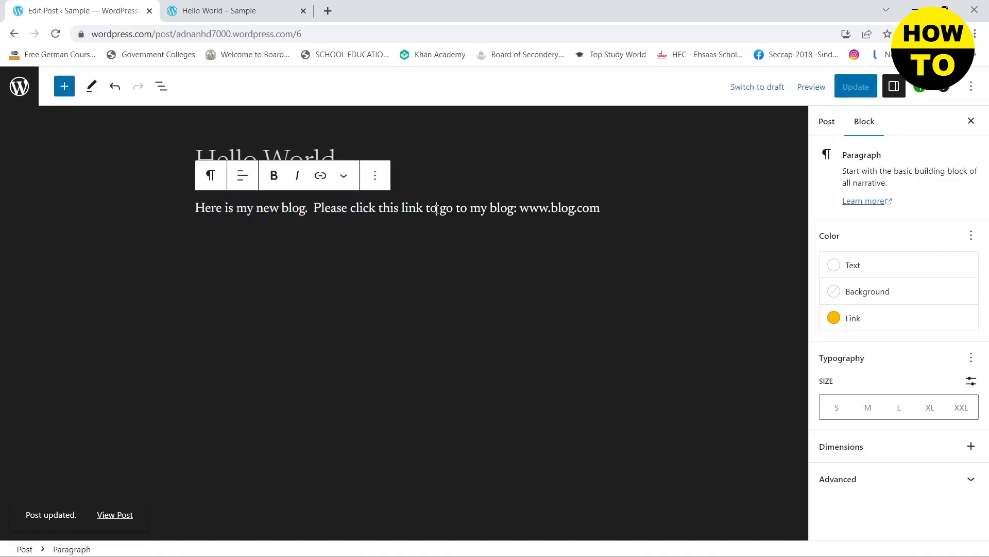
left_click(218, 10)
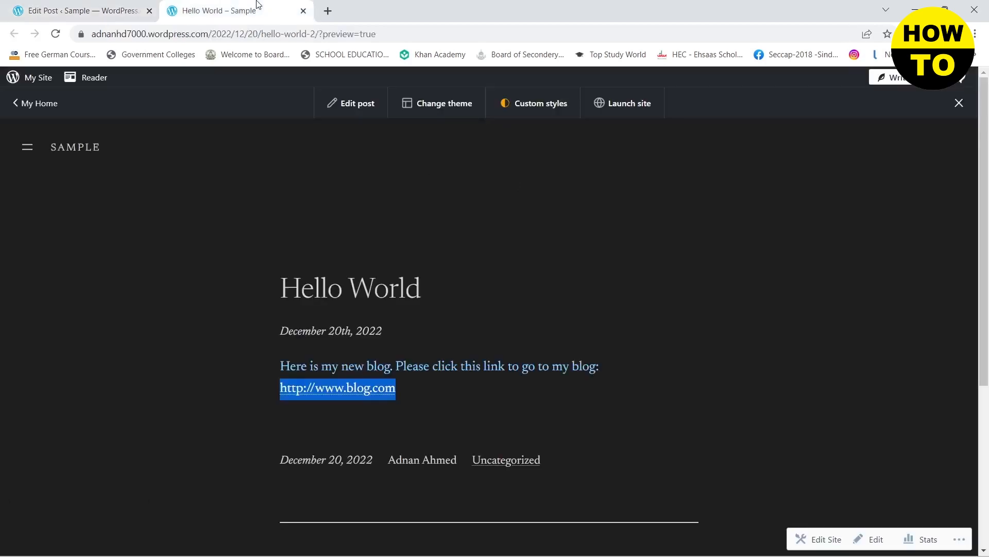